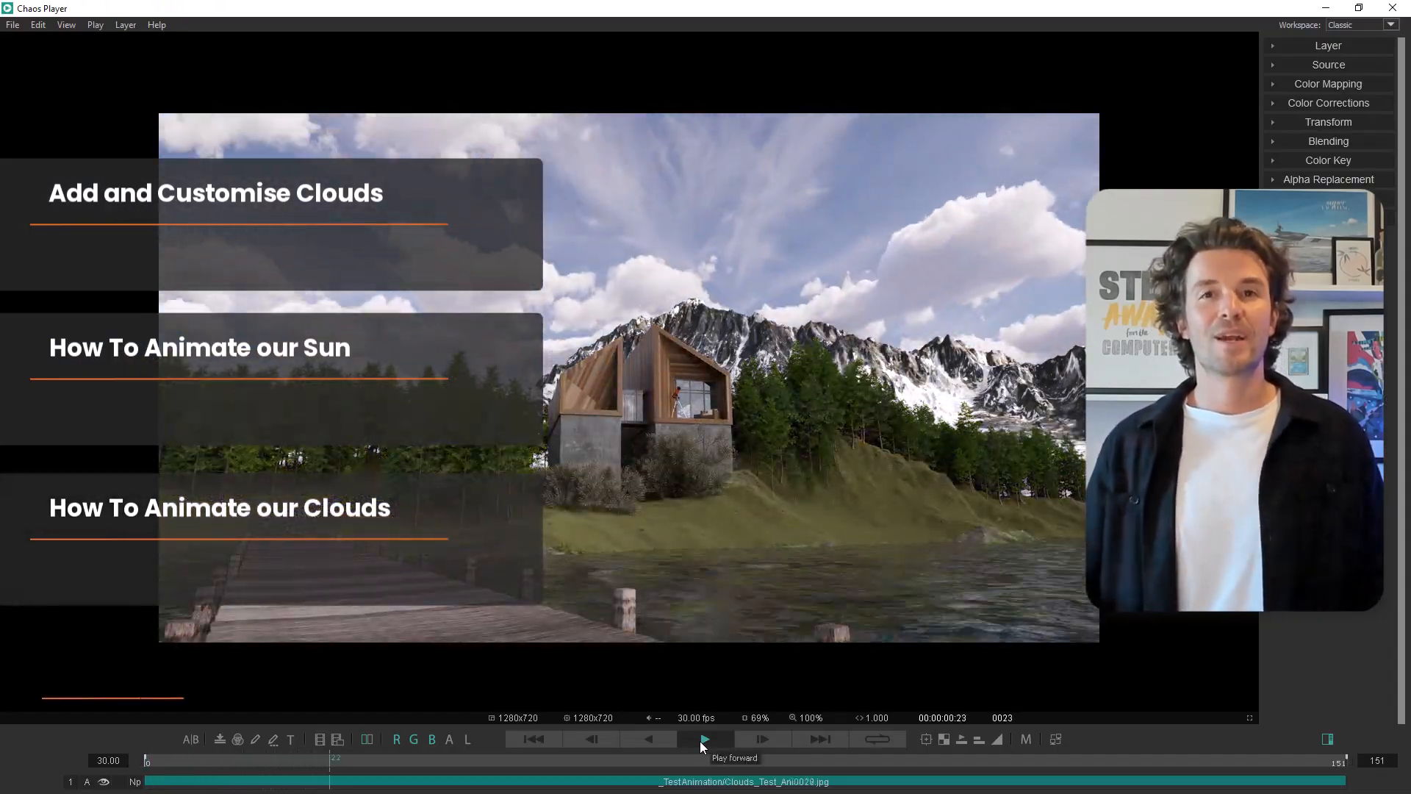
Play back the finished cloud time-lapse render in Chaos Player.
{"action": "left_click", "coordinate": [704, 740]}
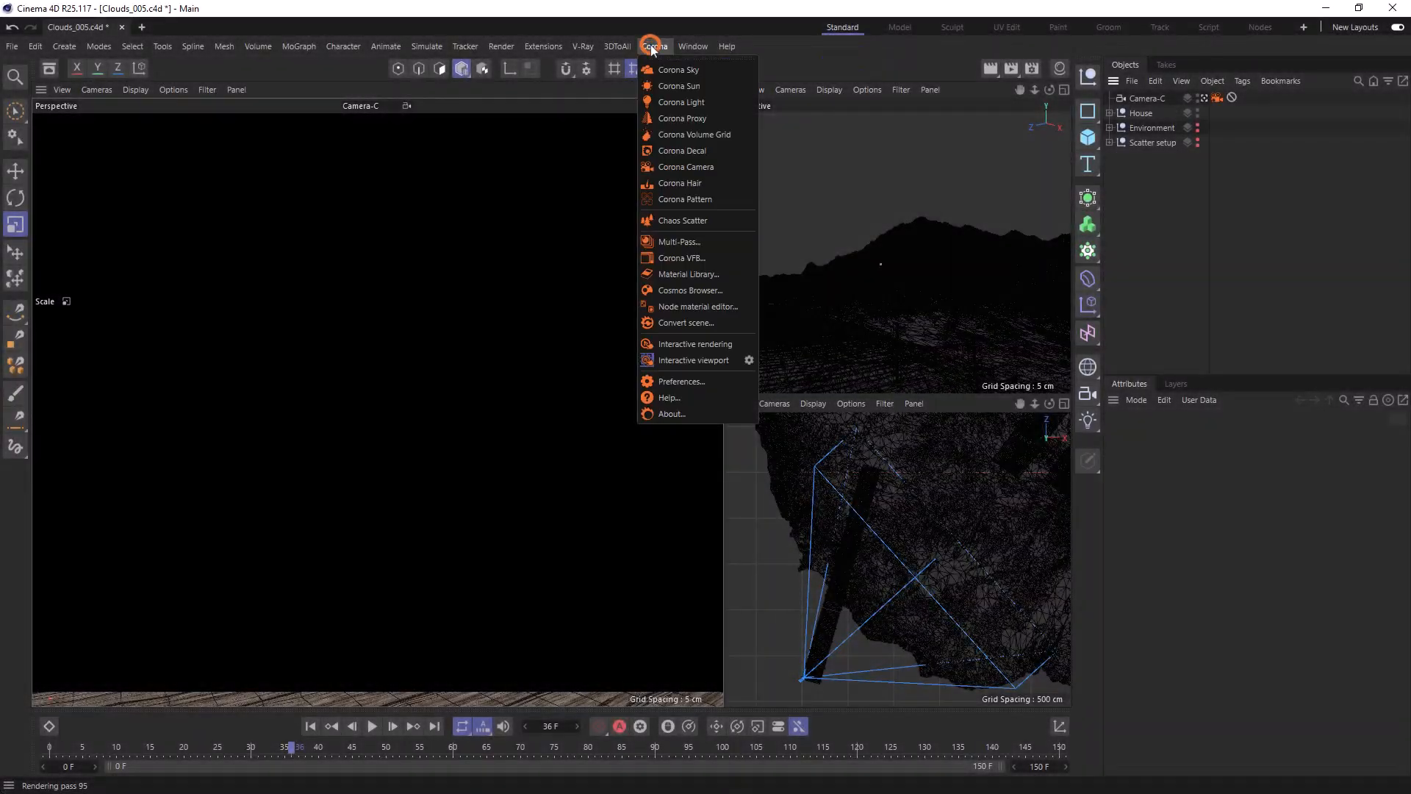
Add a Corona Sun and a Corona Sky to the scene from the Corona menu.
{"action": "left_click", "coordinate": [678, 86]}
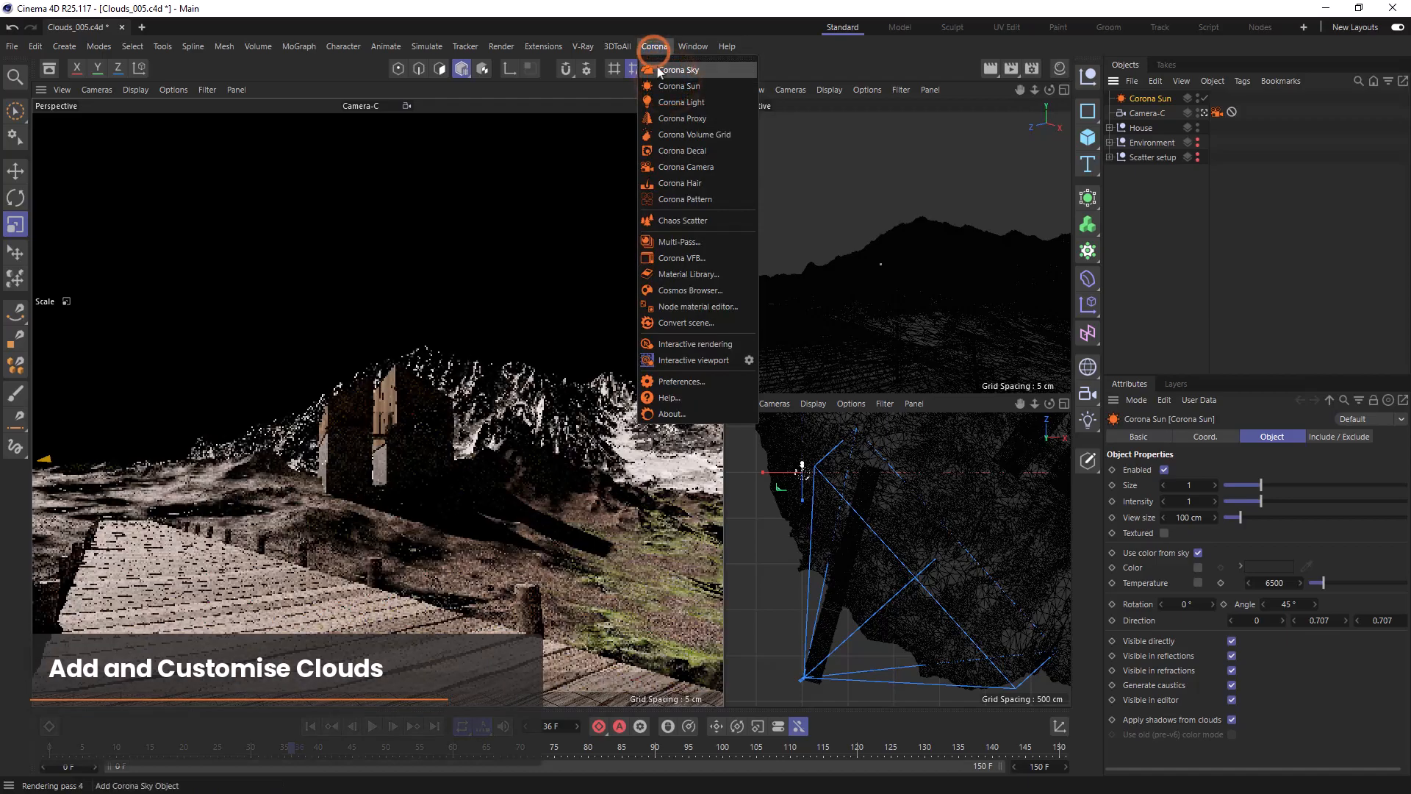
{"action": "left_click", "coordinate": [676, 69]}
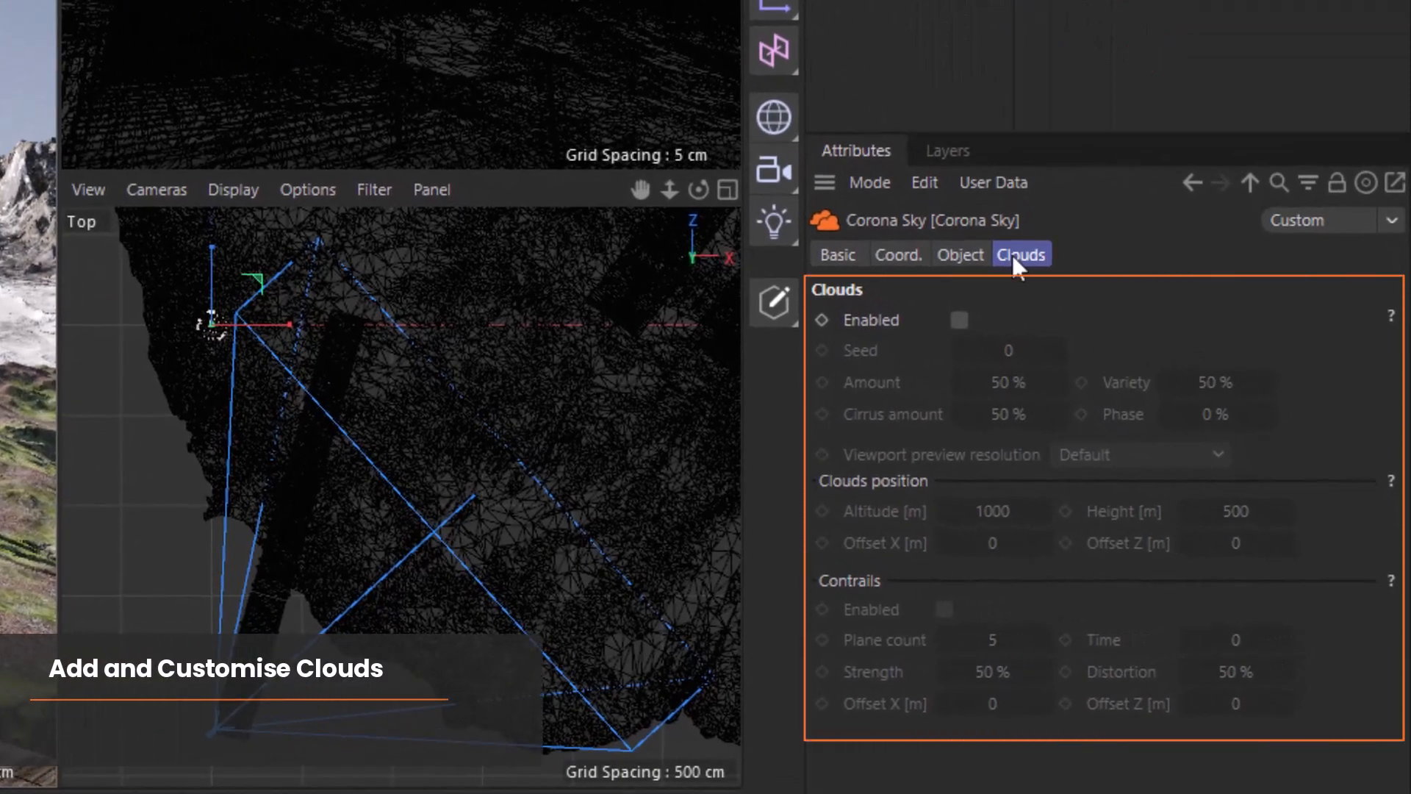
Enable clouds on the Corona Sky with Amount 65% and Cirrus amount 50%.
{"action": "left_click", "coordinate": [959, 319]}
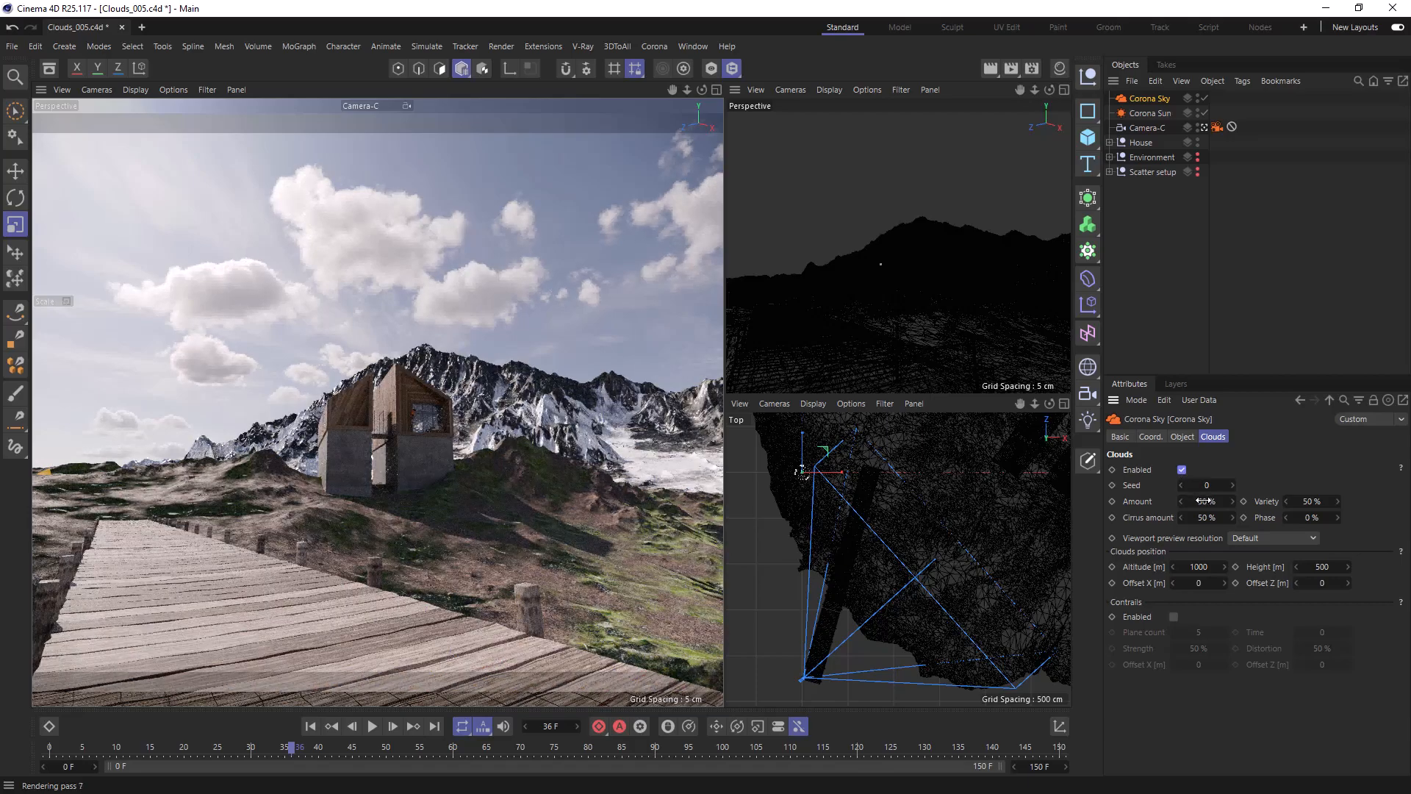
{"action": "left_click", "coordinate": [1205, 500]}
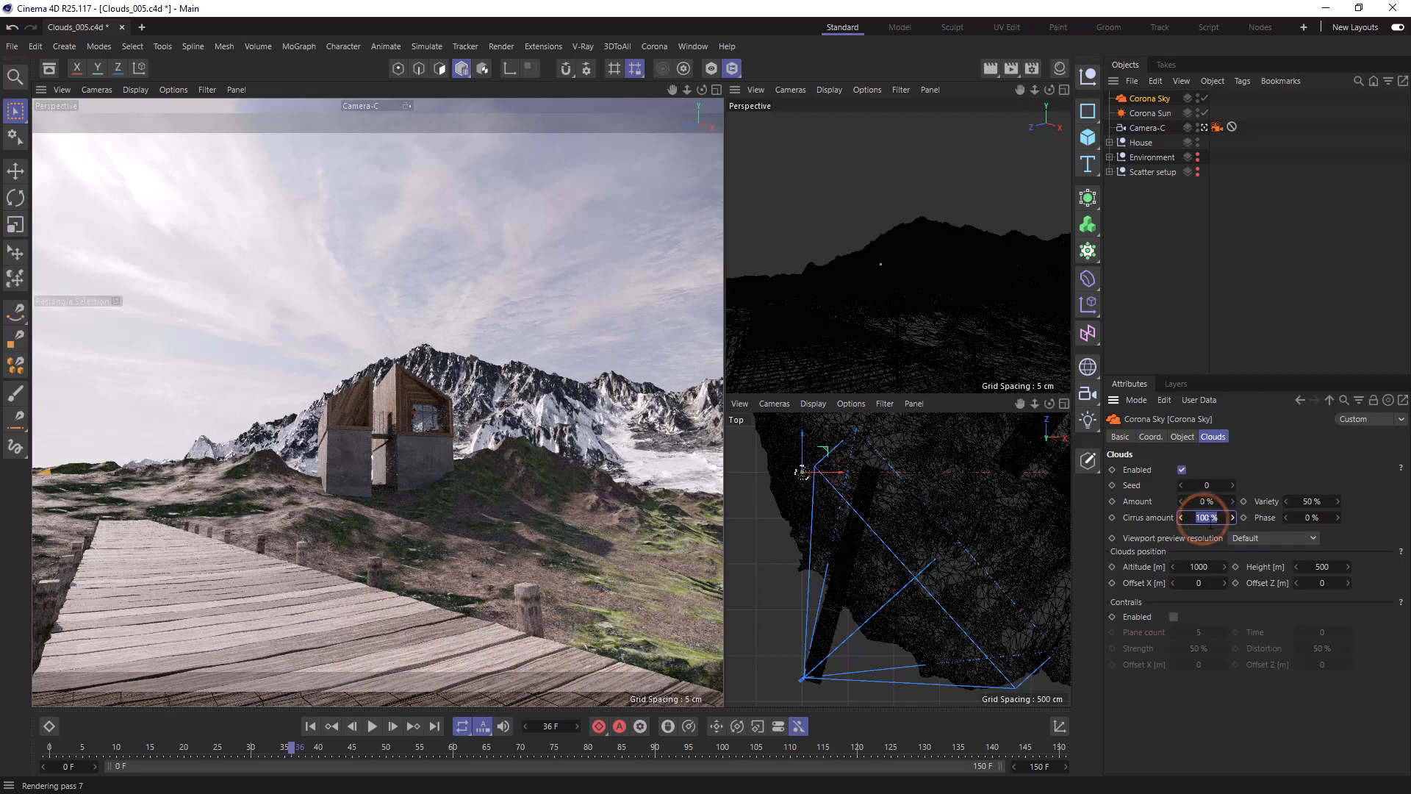
{"action": "type", "text": "50"}
{"action": "left_click", "coordinate": [1207, 501]}
{"action": "type", "text": "65"}
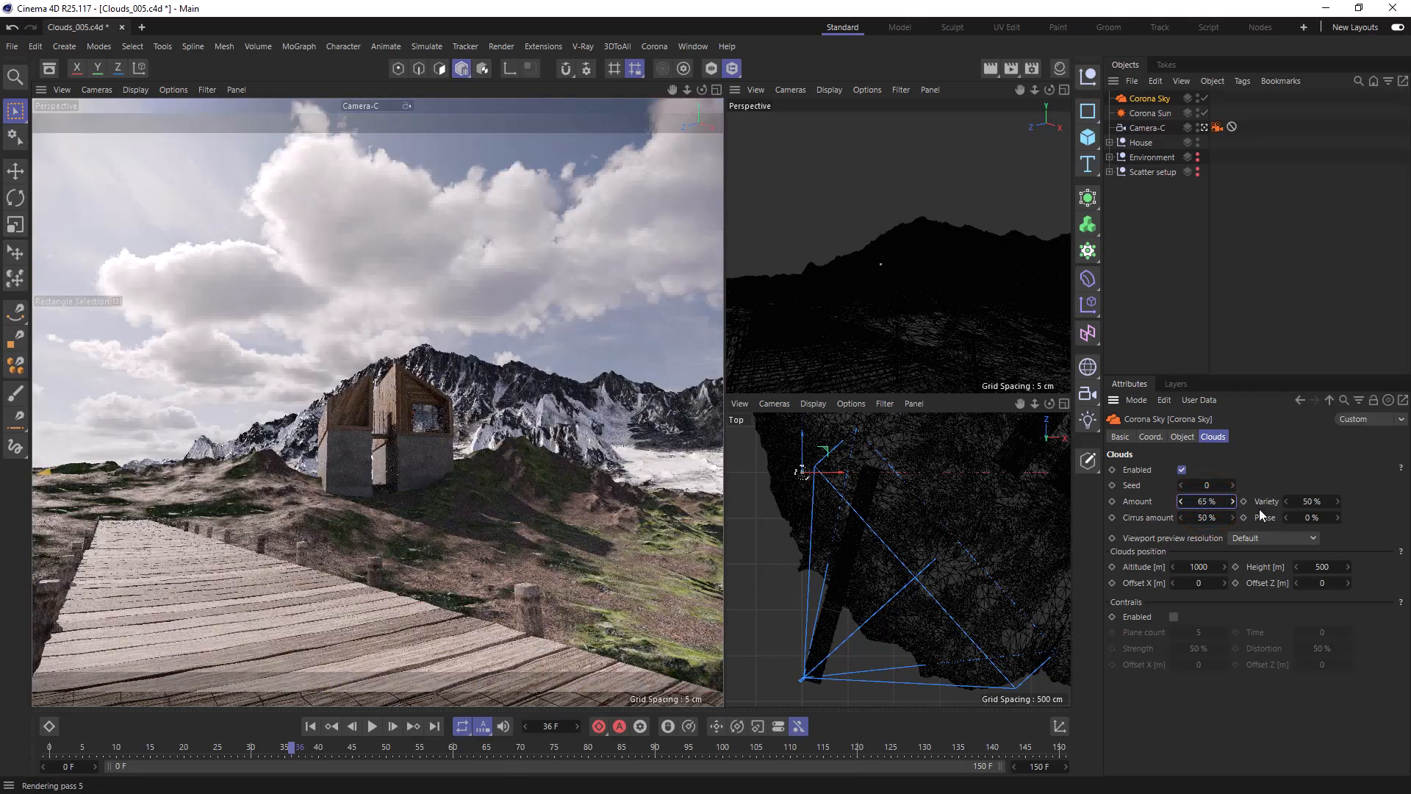
Raise the Corona Sky's cloud Altitude to 1500 m.
{"action": "left_click", "coordinate": [1309, 501]}
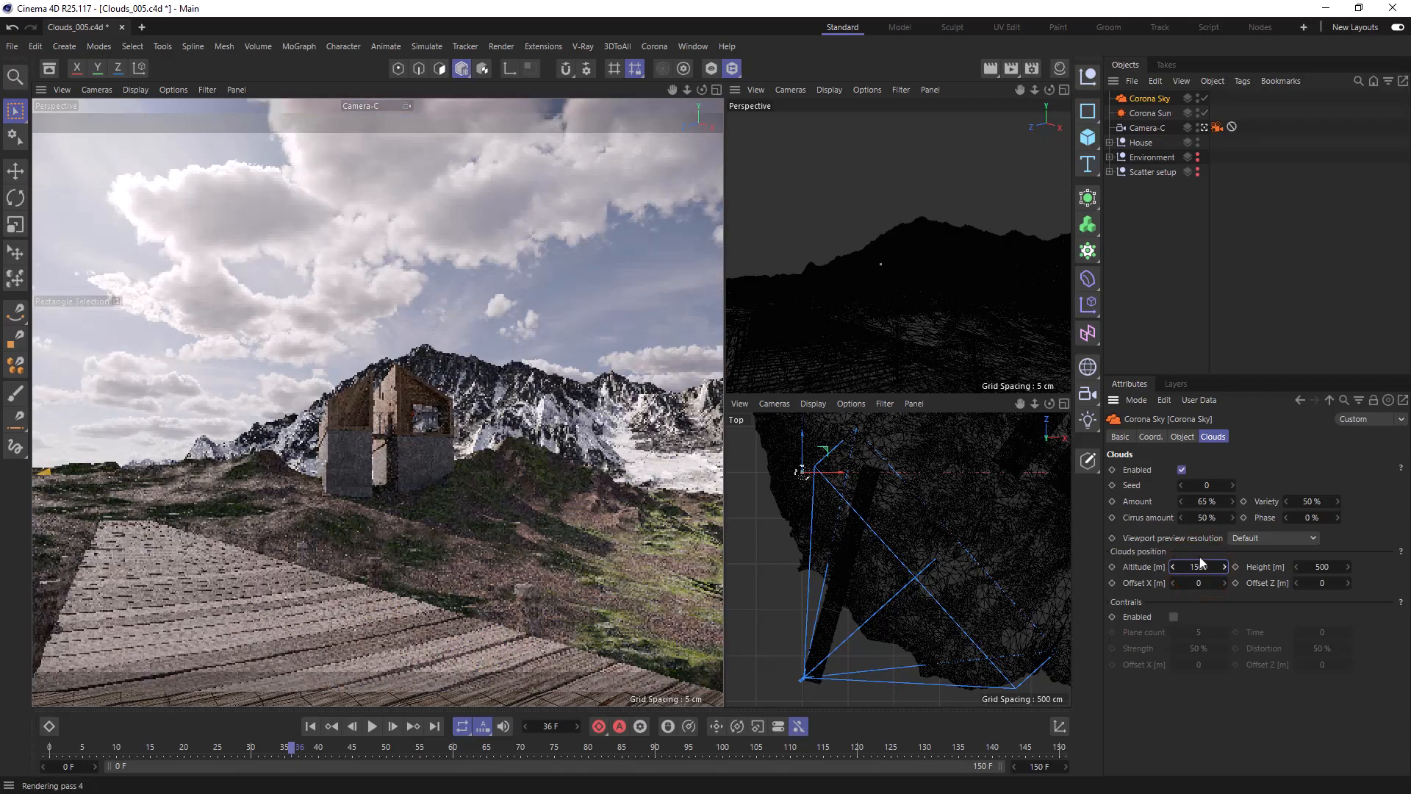
{"action": "left_click", "coordinate": [1182, 437]}
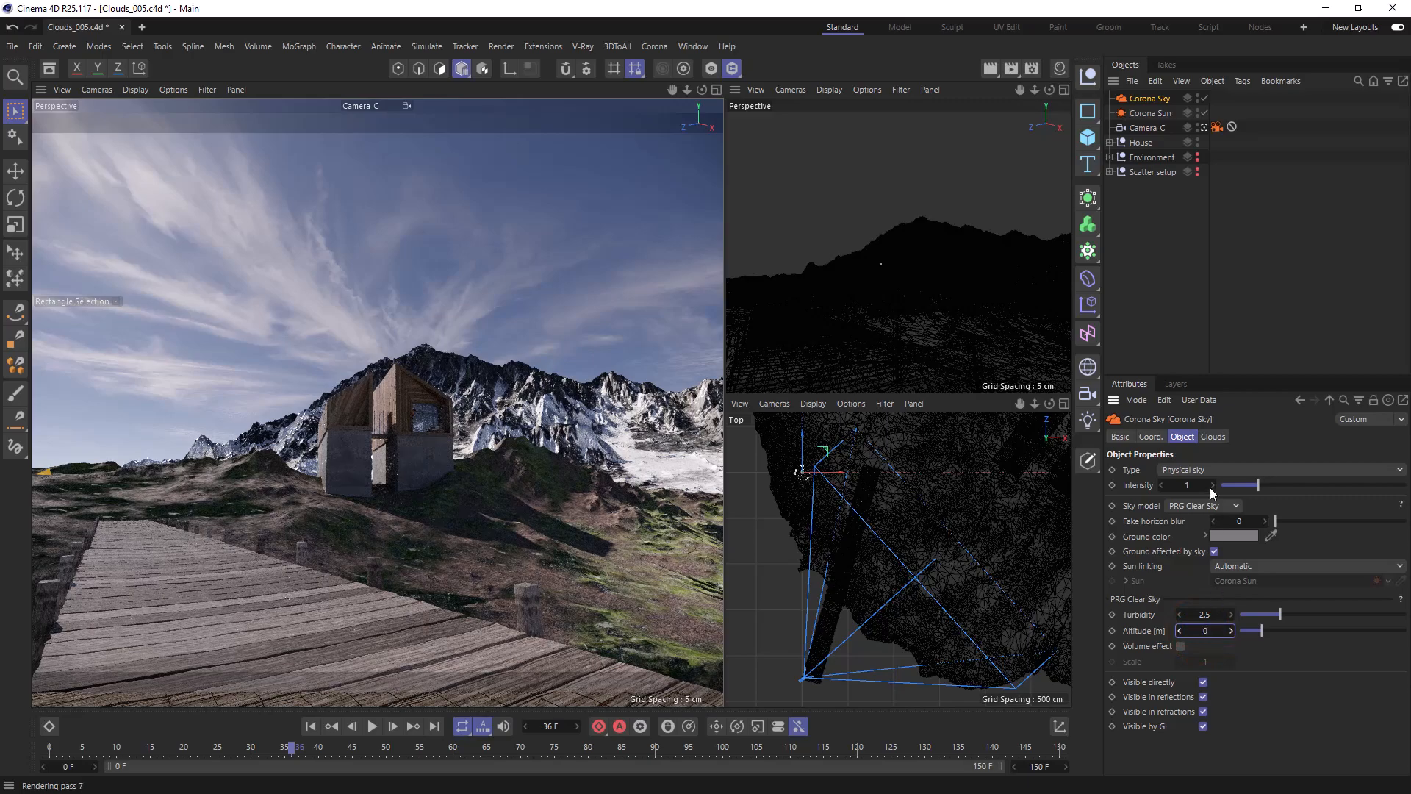
{"action": "left_click", "coordinate": [1213, 437]}
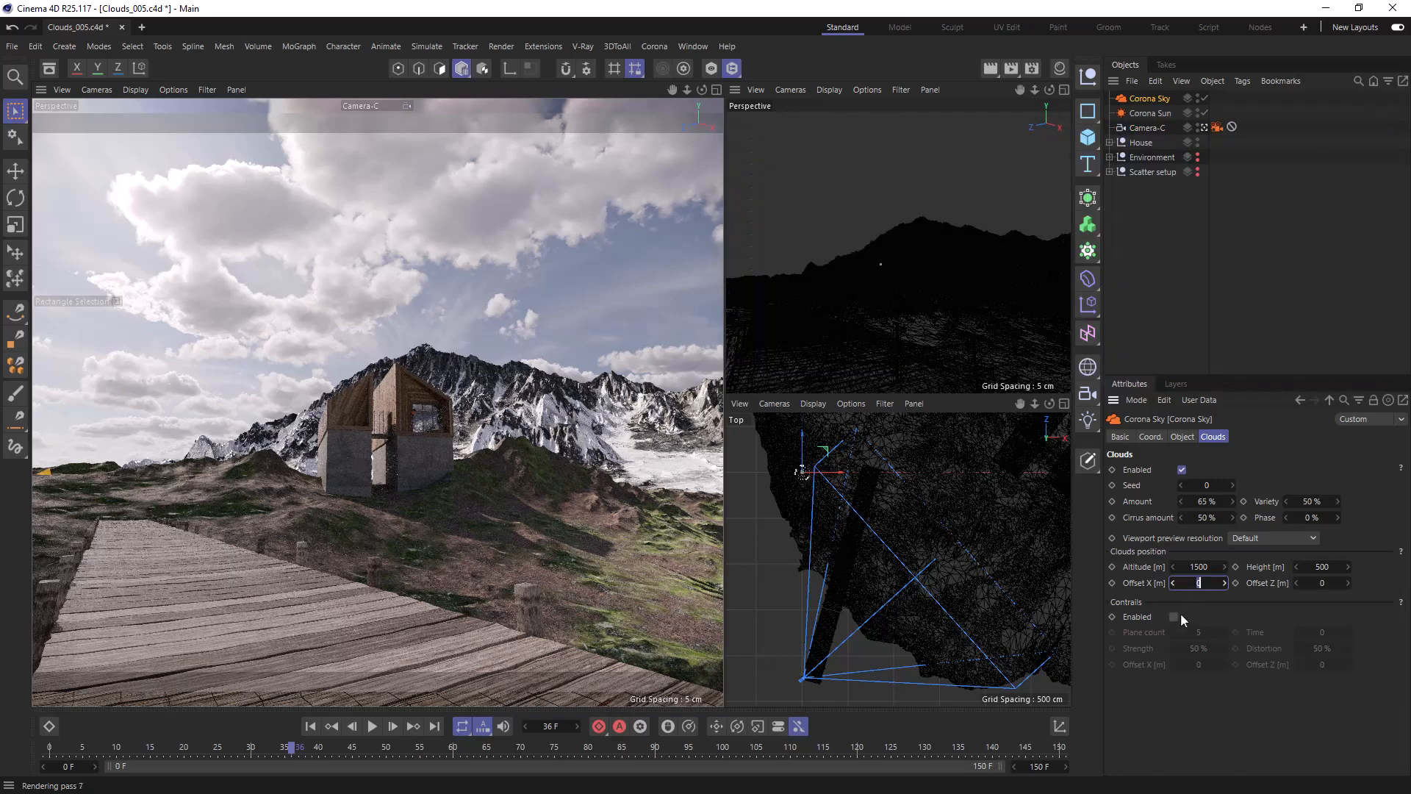
Enable contrails on the Corona Sky so its plane count and strength become active.
{"action": "left_click", "coordinate": [1173, 616]}
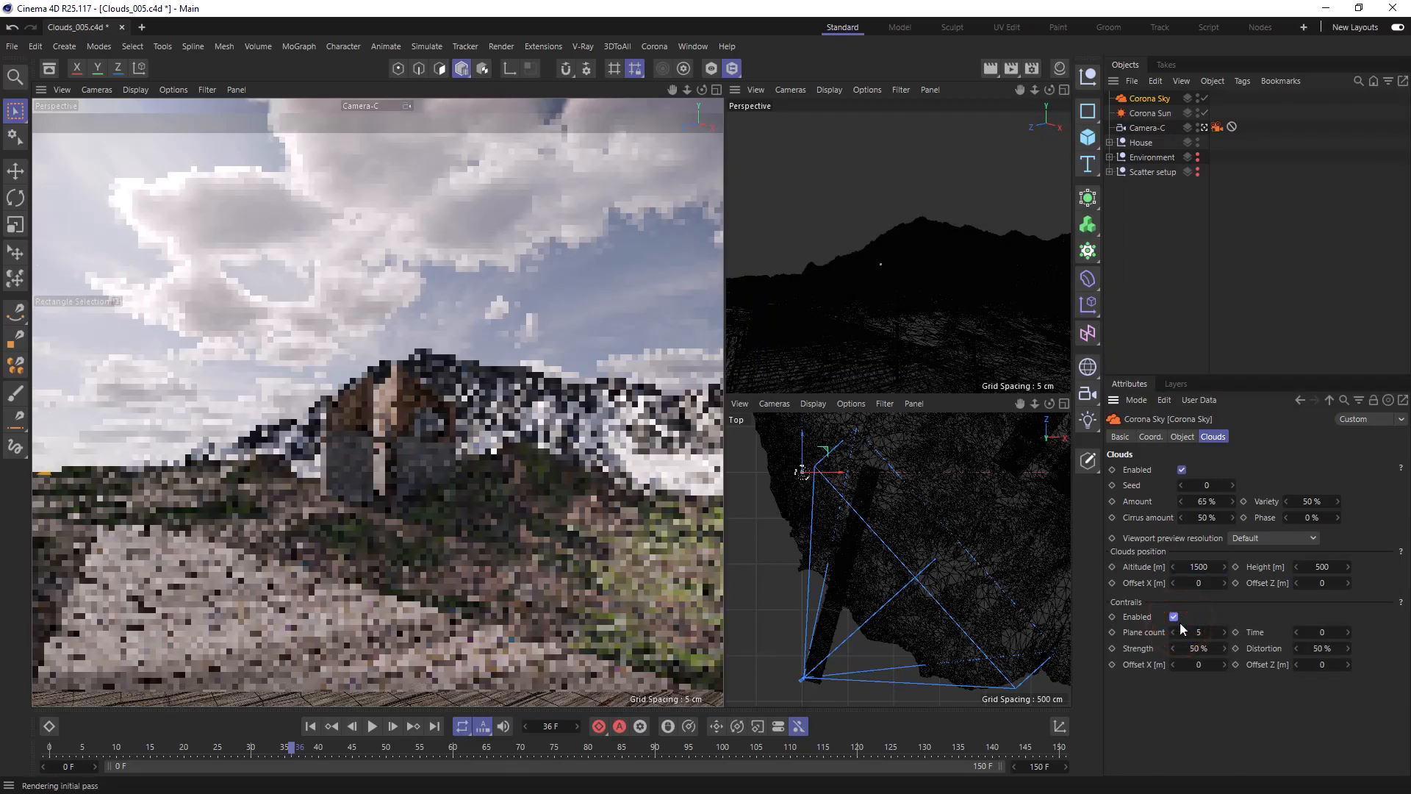
{"action": "left_click", "coordinate": [1197, 632]}
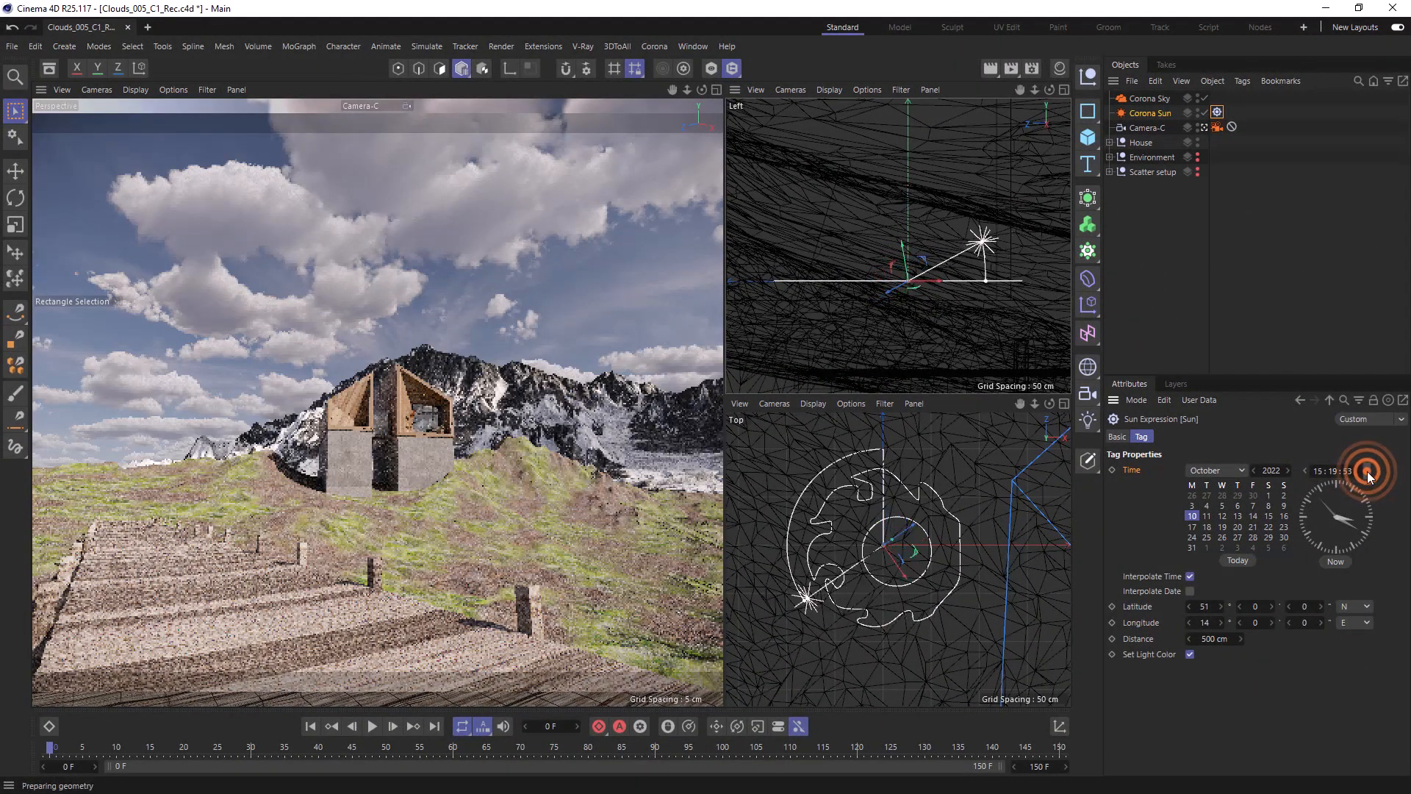
Set the Sun Expression tag's time to 11:00:00 and return to frame 0.
{"action": "left_click_drag", "start_coordinate": [1369, 450], "coordinate": [1337, 518]}
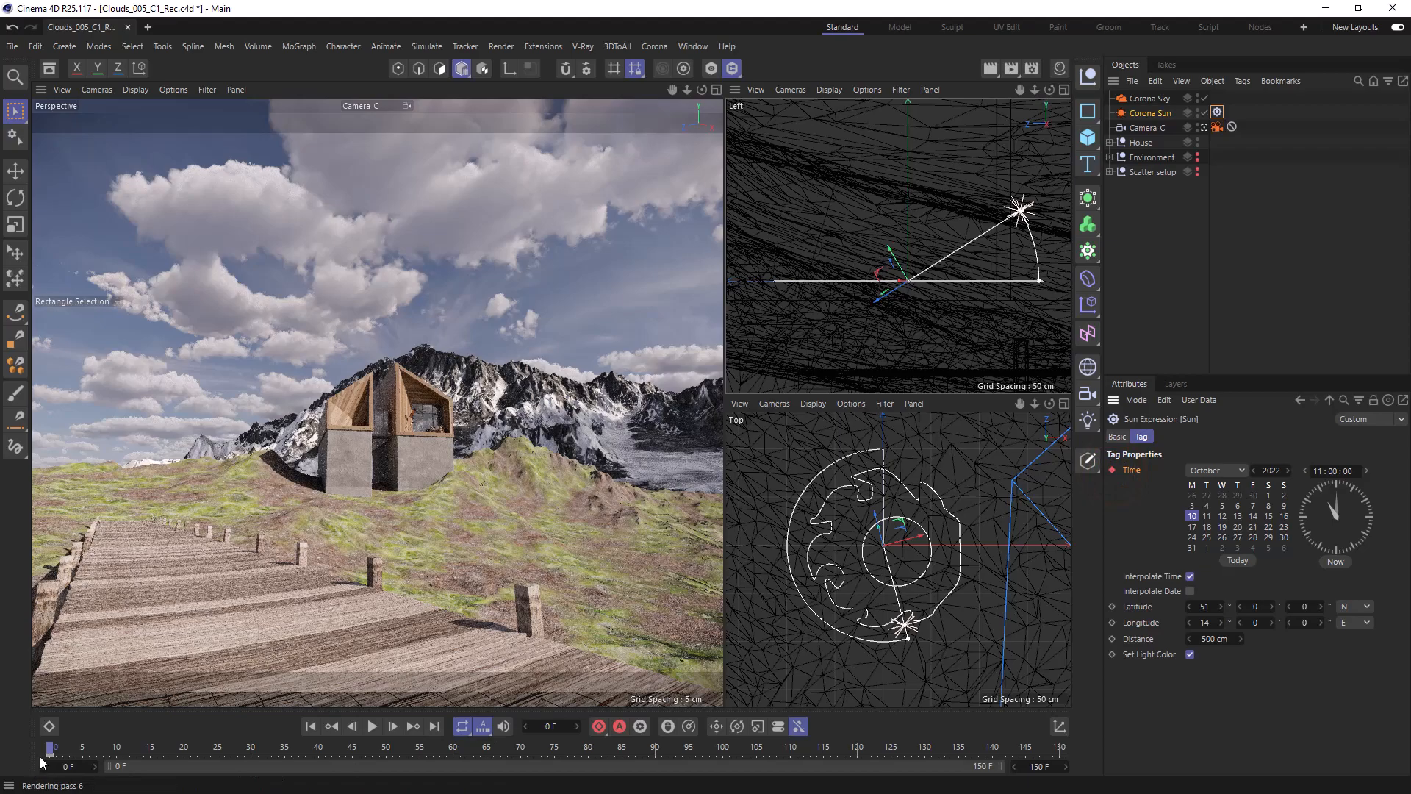
{"action": "left_click_drag", "start_coordinate": [55, 747], "coordinate": [1035, 747]}
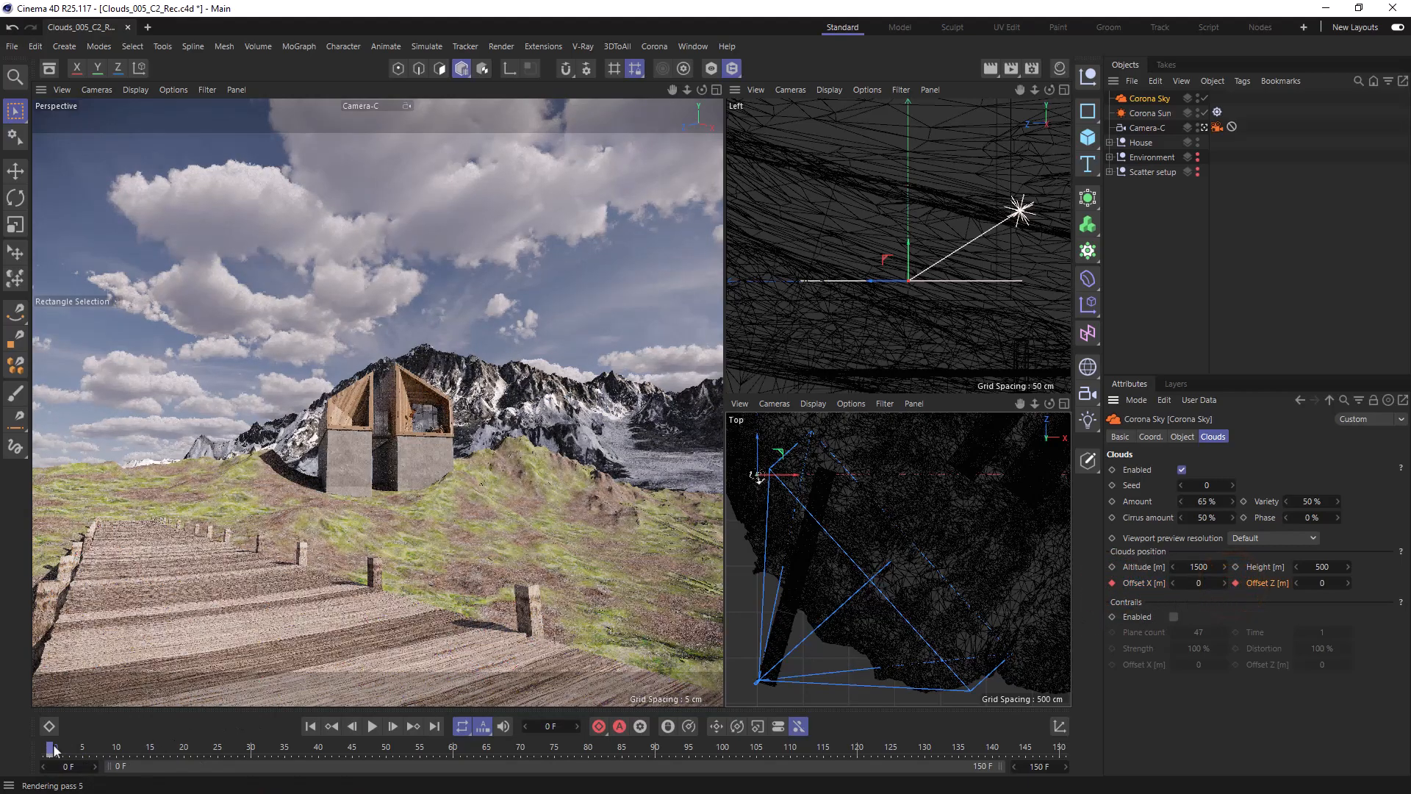
At frame 150 enter 10000 for the cloud Offset X and Offset Z keyframes.
{"action": "left_click_drag", "start_coordinate": [50, 747], "coordinate": [1033, 747]}
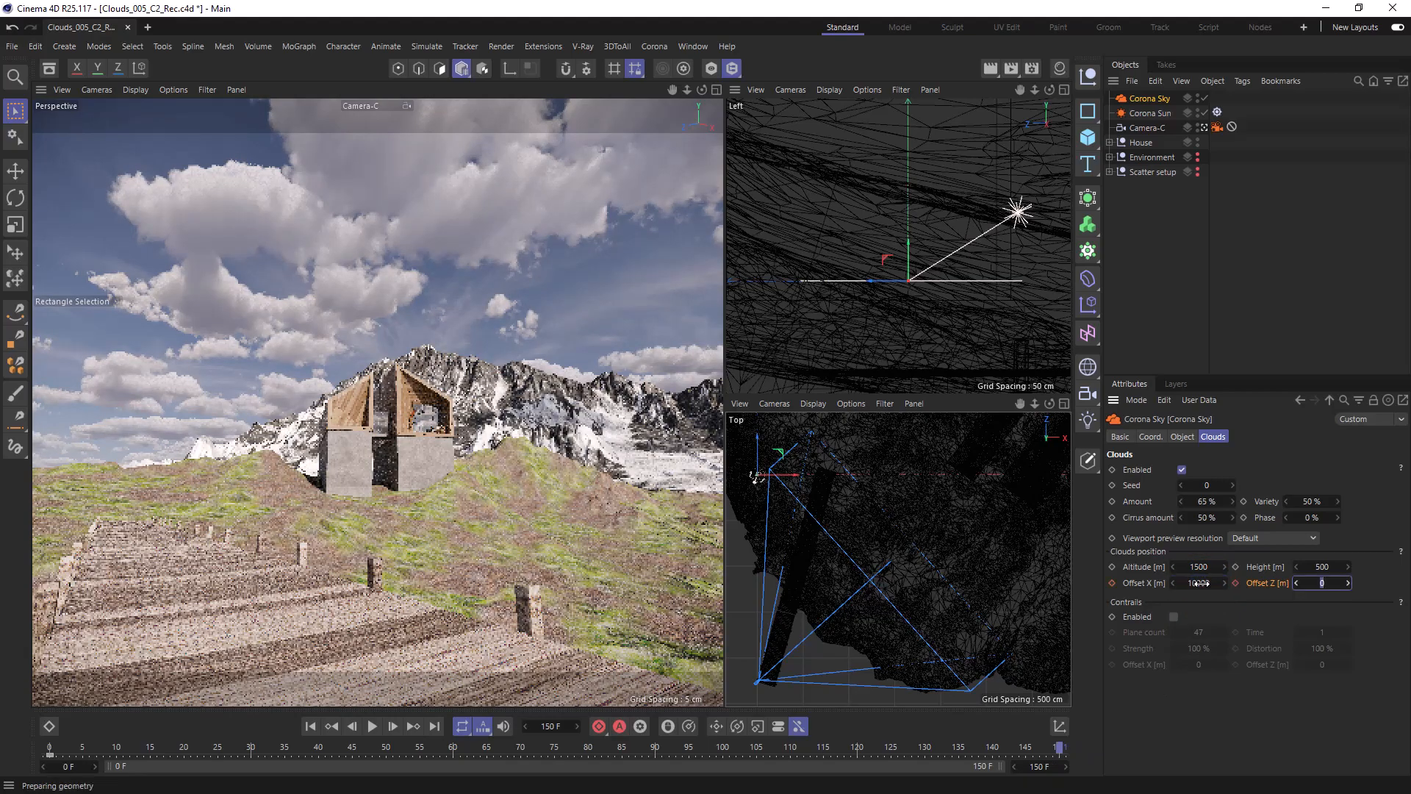
{"action": "type", "text": "1000"}
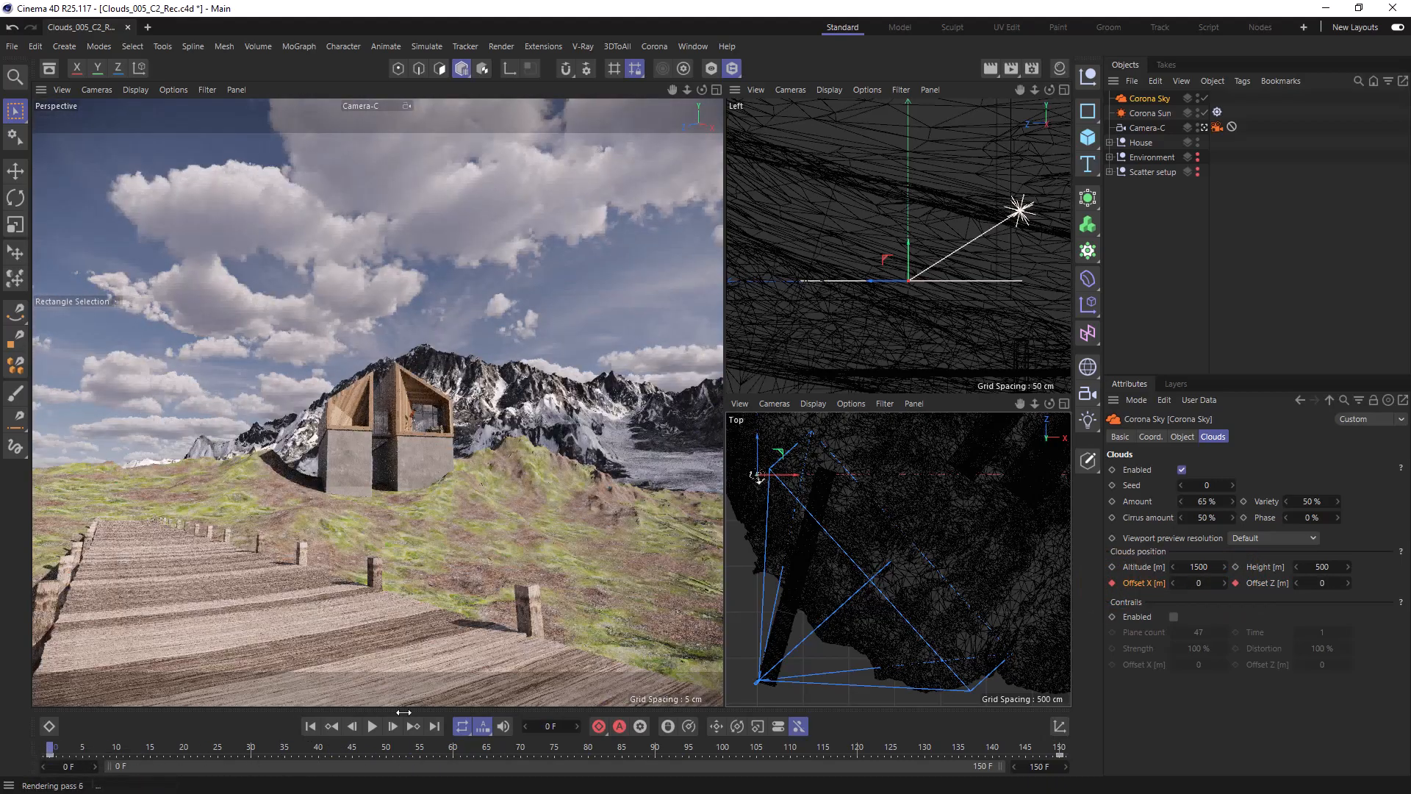
Keyframe the cloud Phase at frame 150 alongside the offset keys.
{"action": "left_click", "coordinate": [1245, 517]}
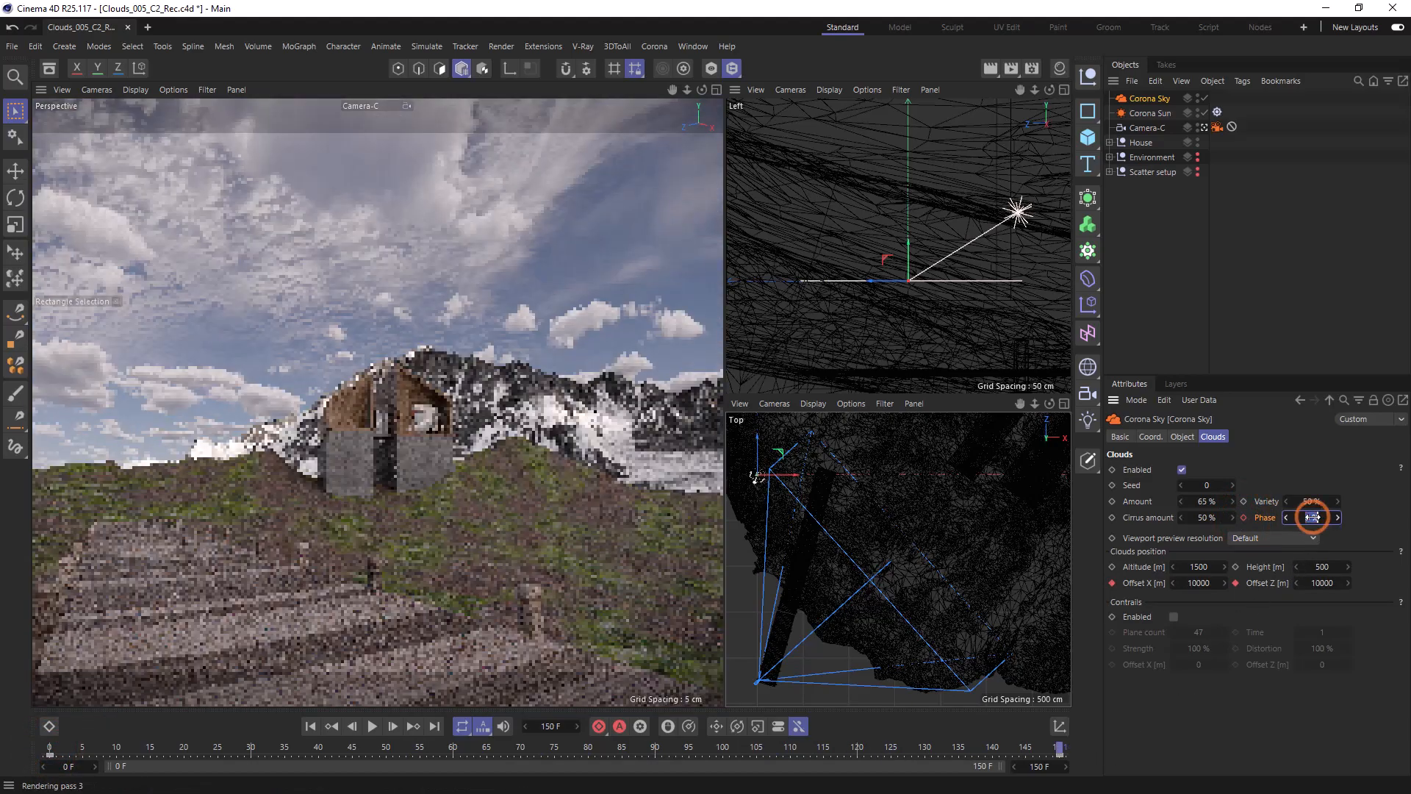
{"action": "left_click", "coordinate": [1310, 516]}
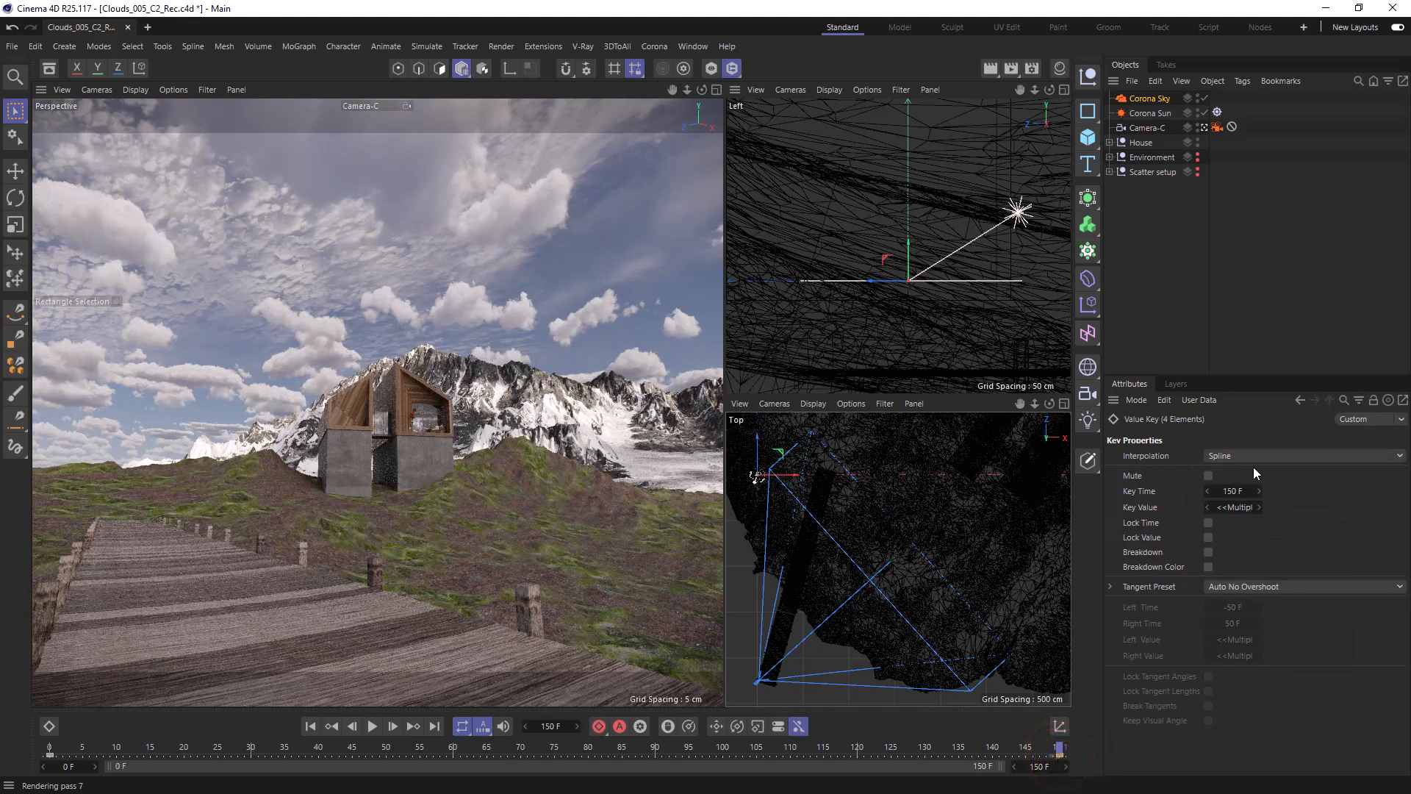
Switch the cloud keys' interpolation from spline to Linear in Key Properties.
{"action": "left_click", "coordinate": [1297, 456]}
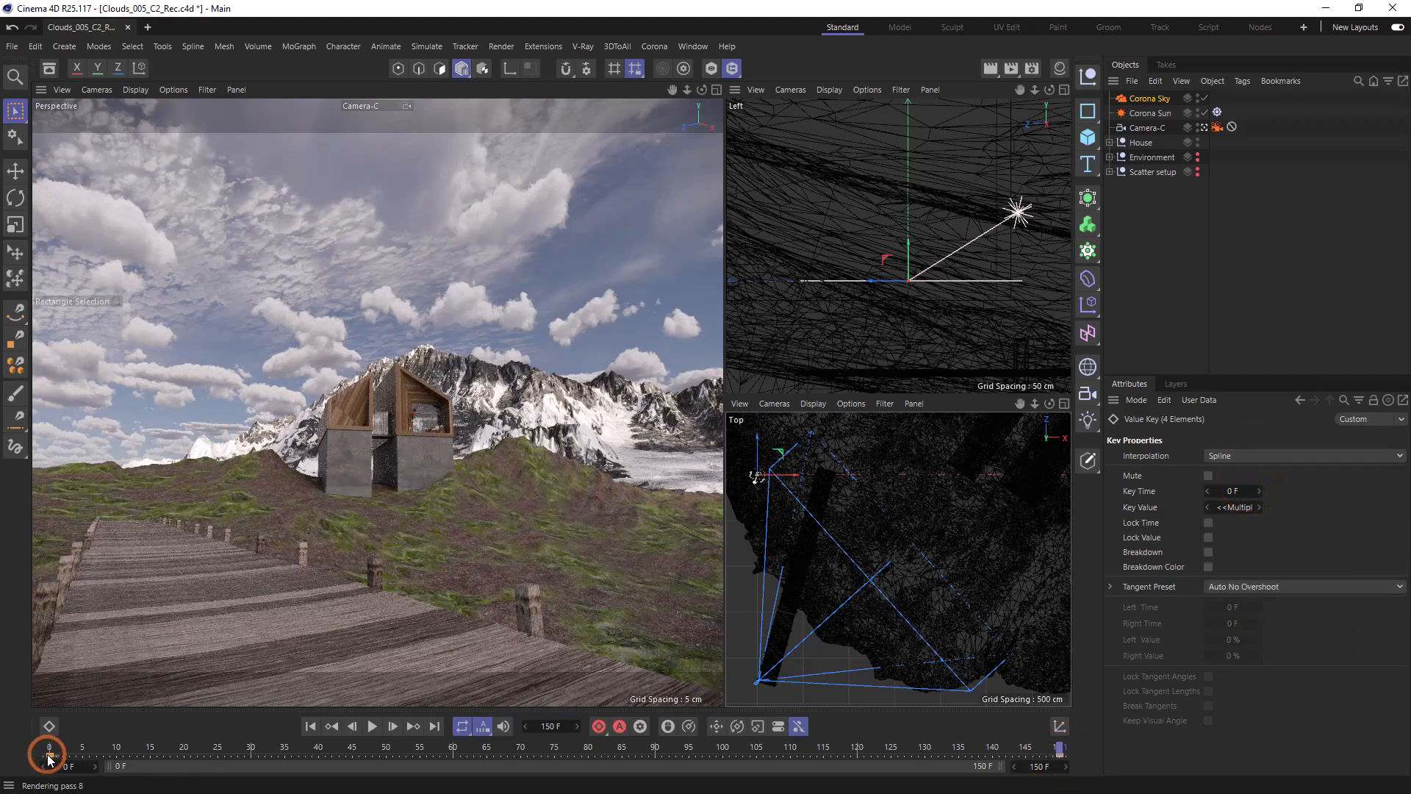
{"action": "left_click", "coordinate": [1301, 456]}
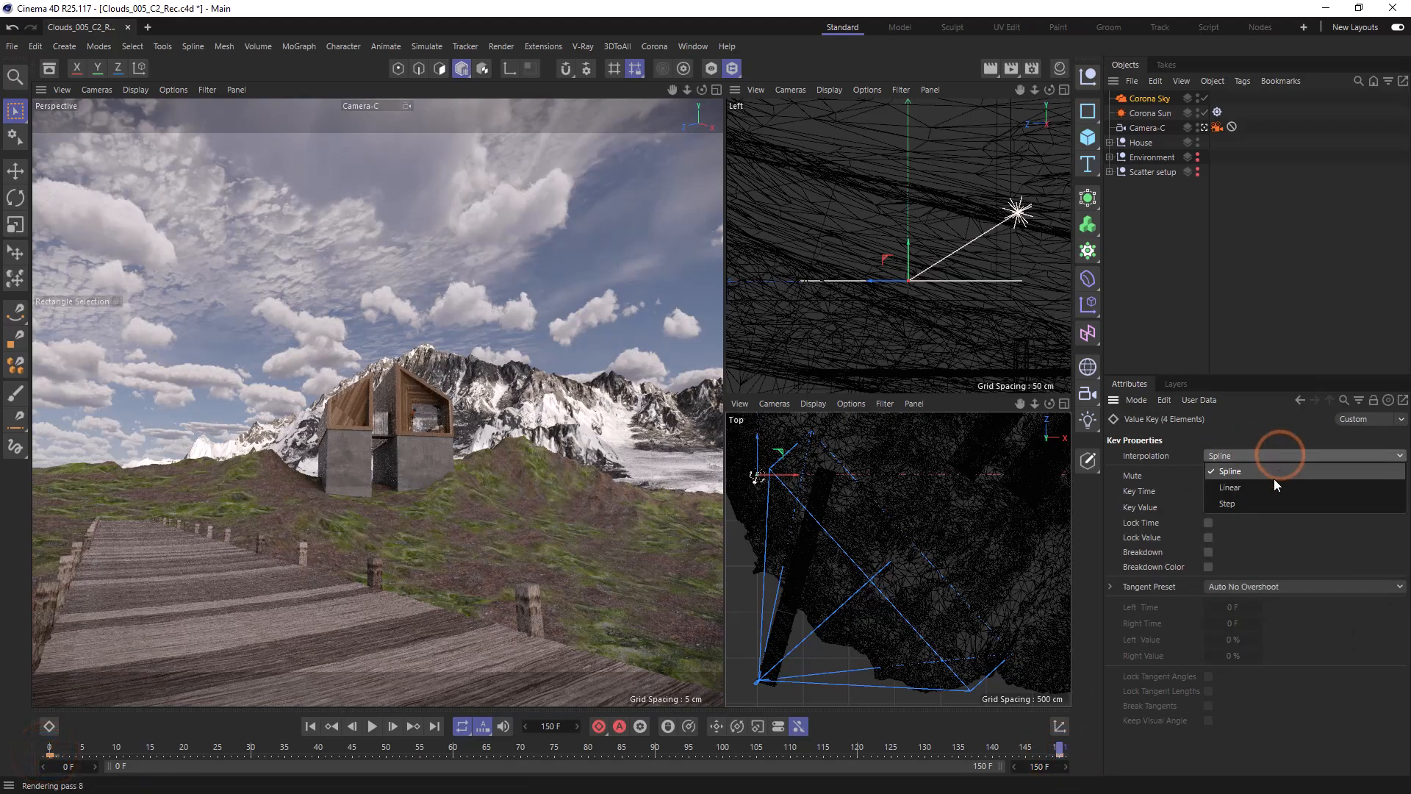
{"action": "left_click", "coordinate": [1229, 486]}
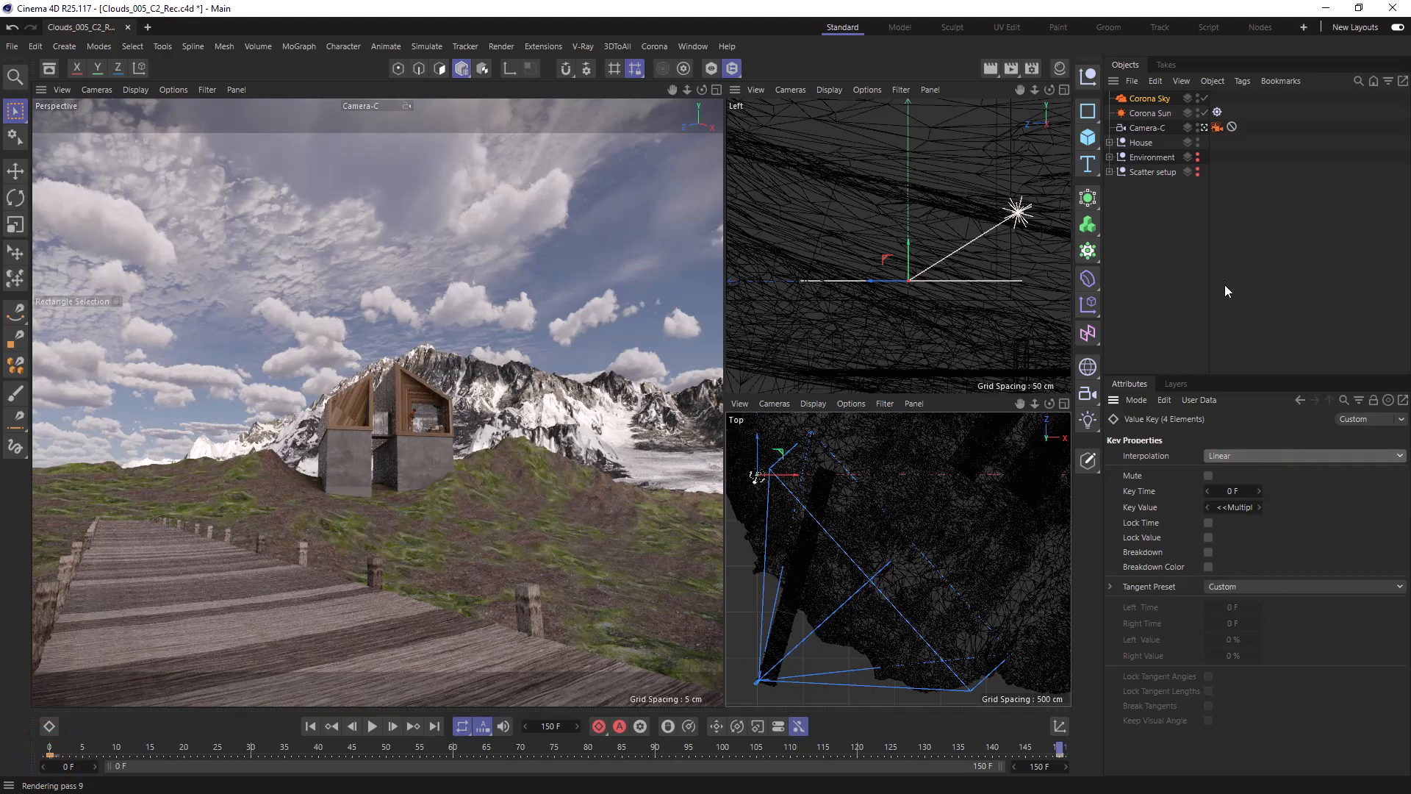
{"action": "left_click", "coordinate": [1199, 172]}
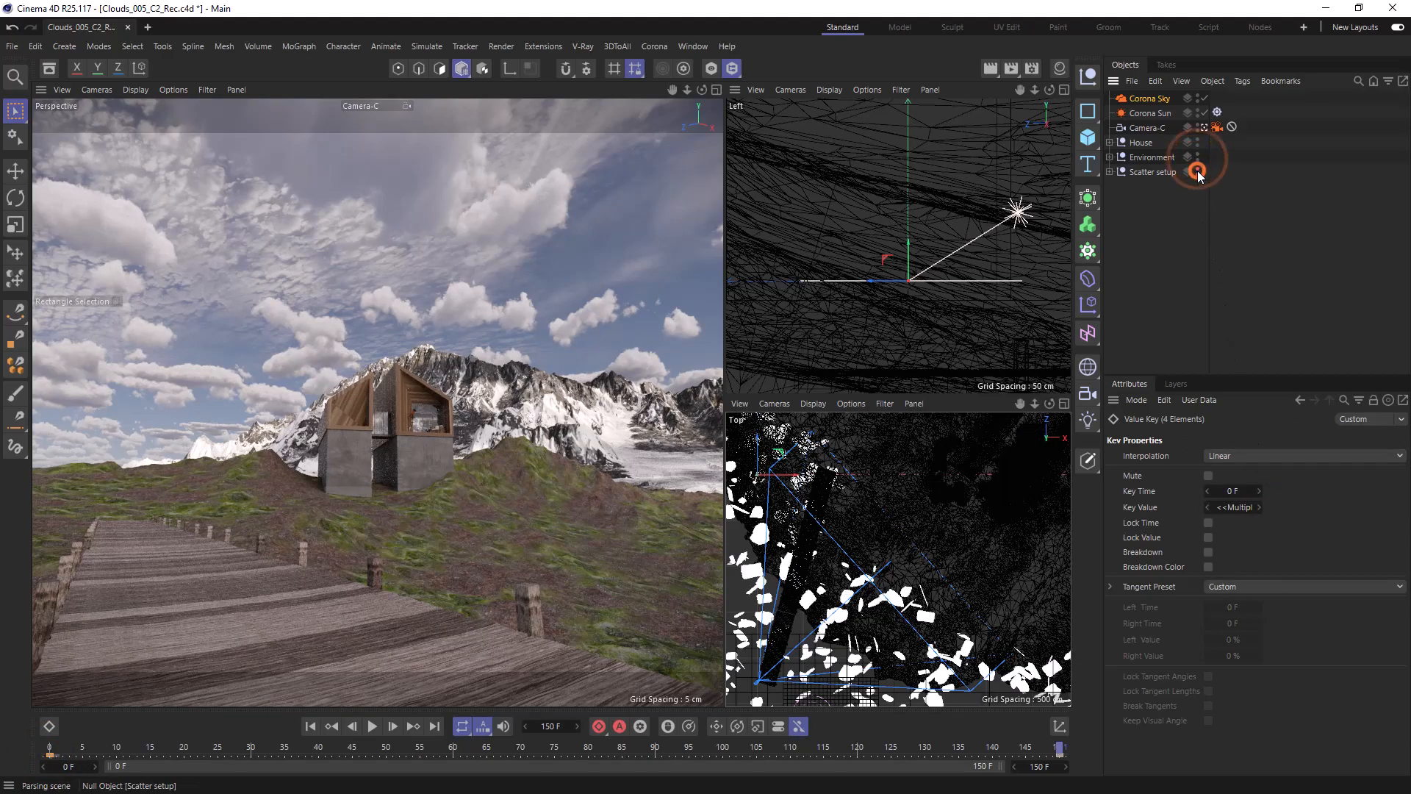